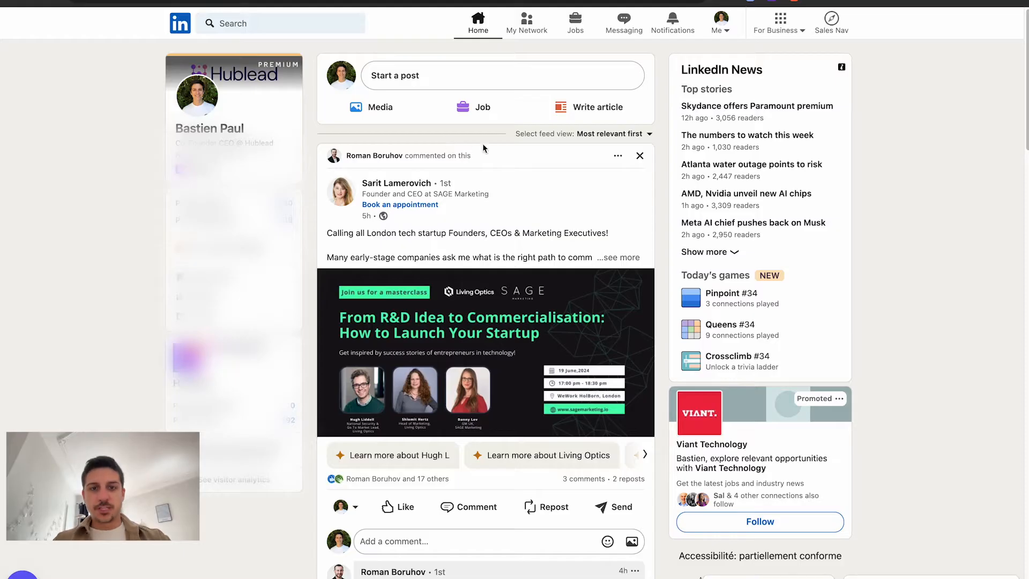
mouse_move(739, 37)
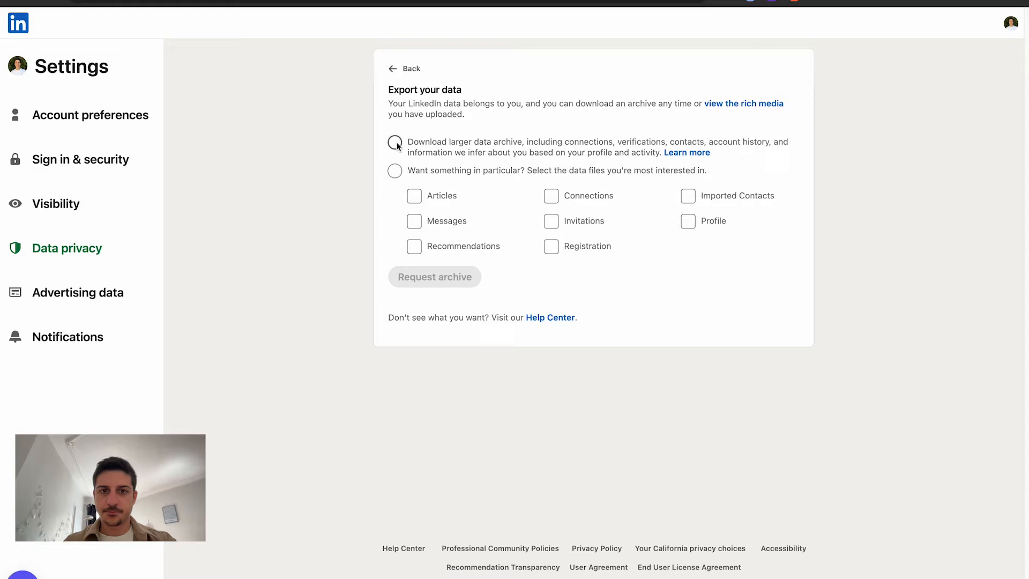
Step: Request a LinkedIn data archive containing only the Connections file
left_click(394, 142)
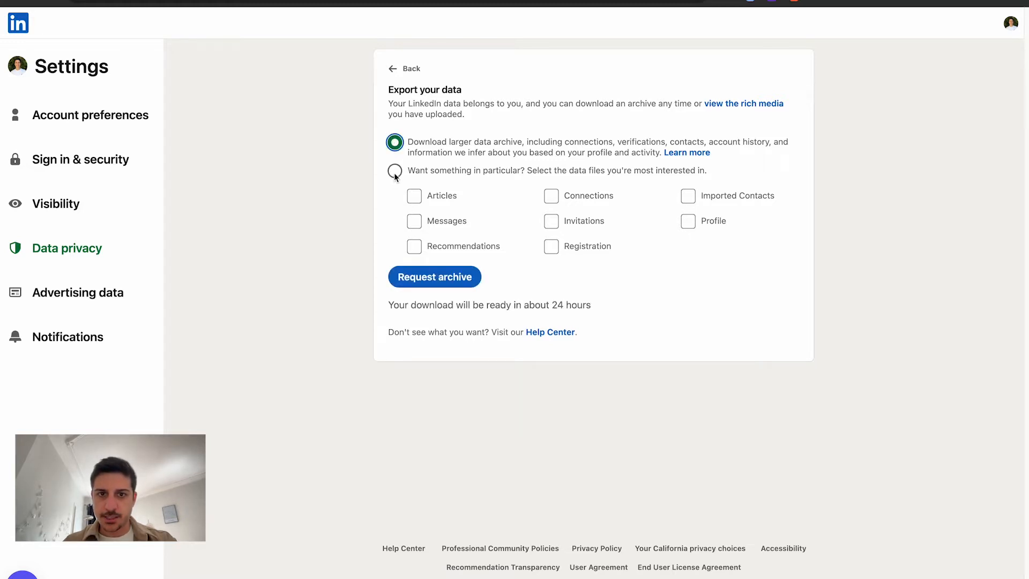
left_click(394, 170)
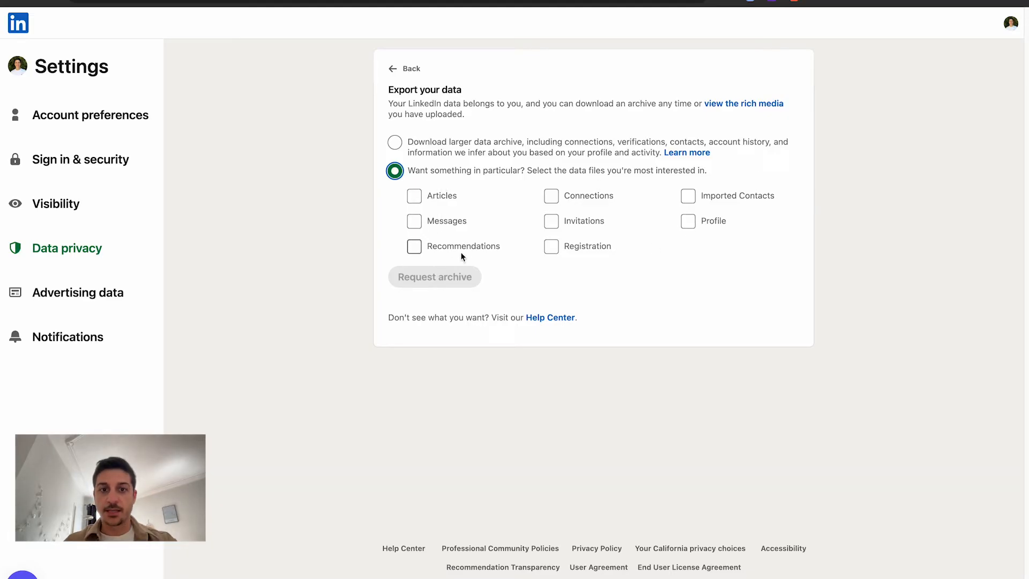
left_click(551, 195)
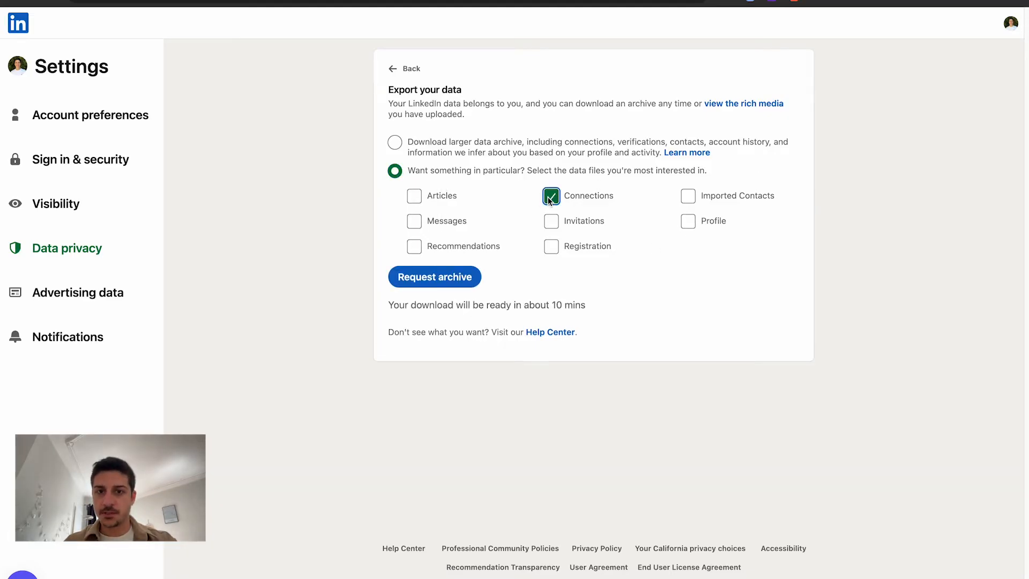
left_click(434, 277)
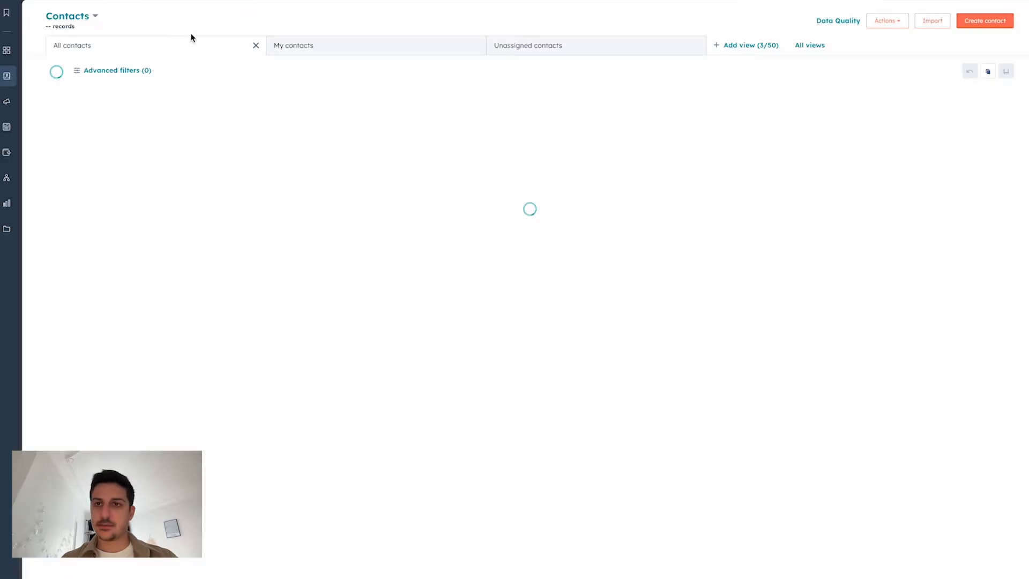
Step: Begin a new contacts import using a file from the computer
left_click(932, 21)
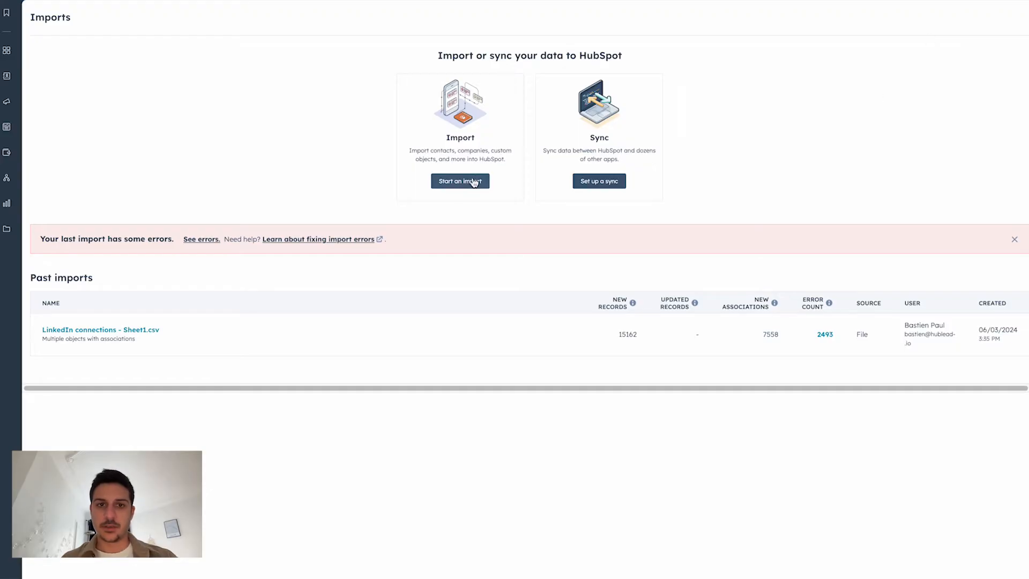
left_click(460, 181)
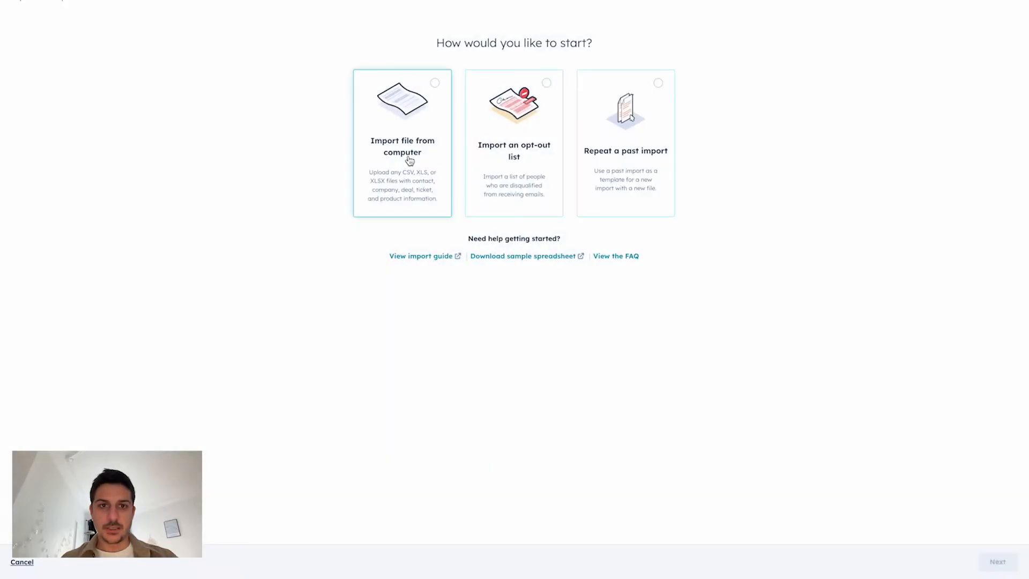
left_click(402, 143)
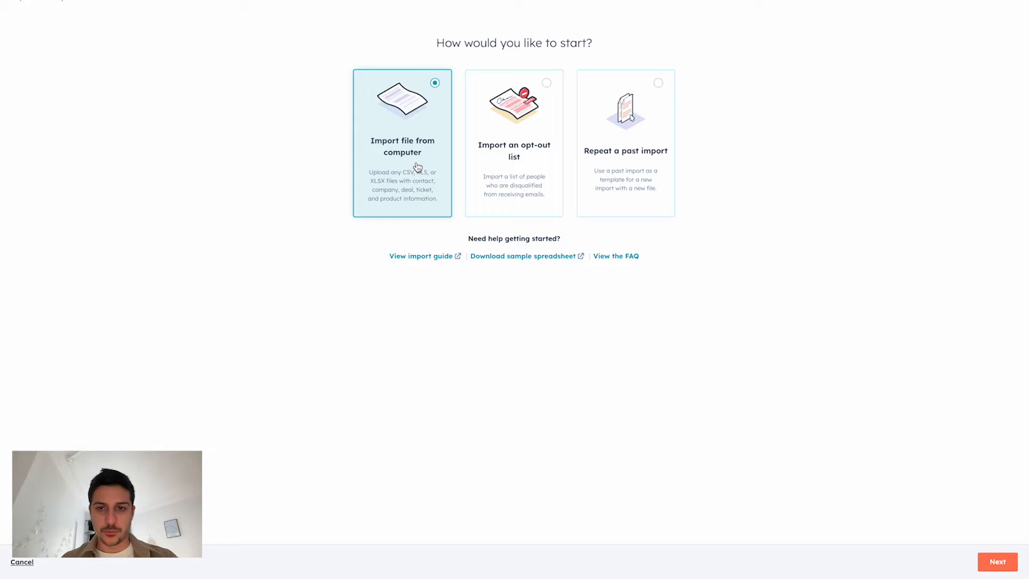
left_click(997, 562)
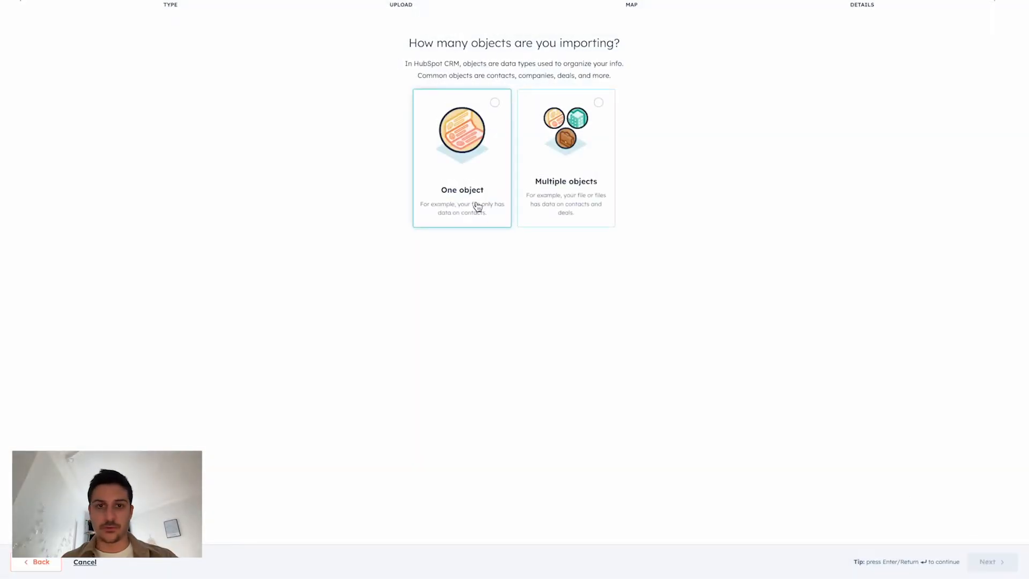
Step: Set the import to multiple objects covering companies and contacts
left_click(566, 158)
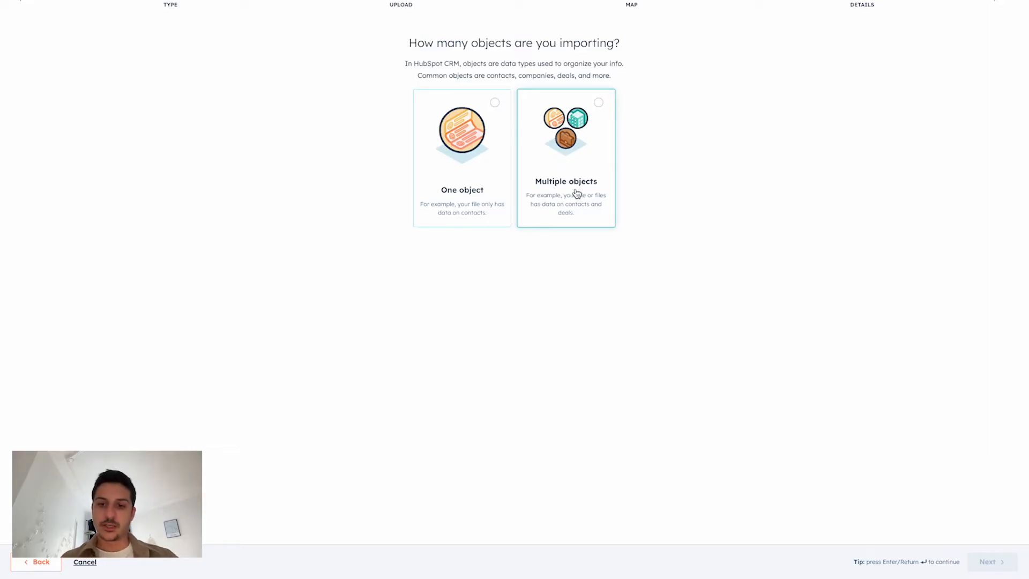
left_click(566, 158)
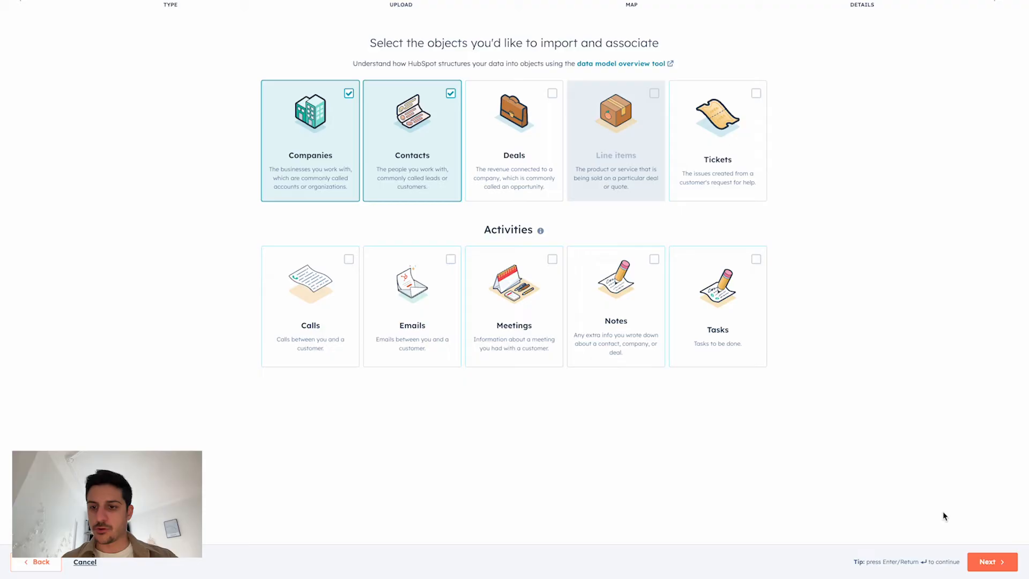
left_click(992, 561)
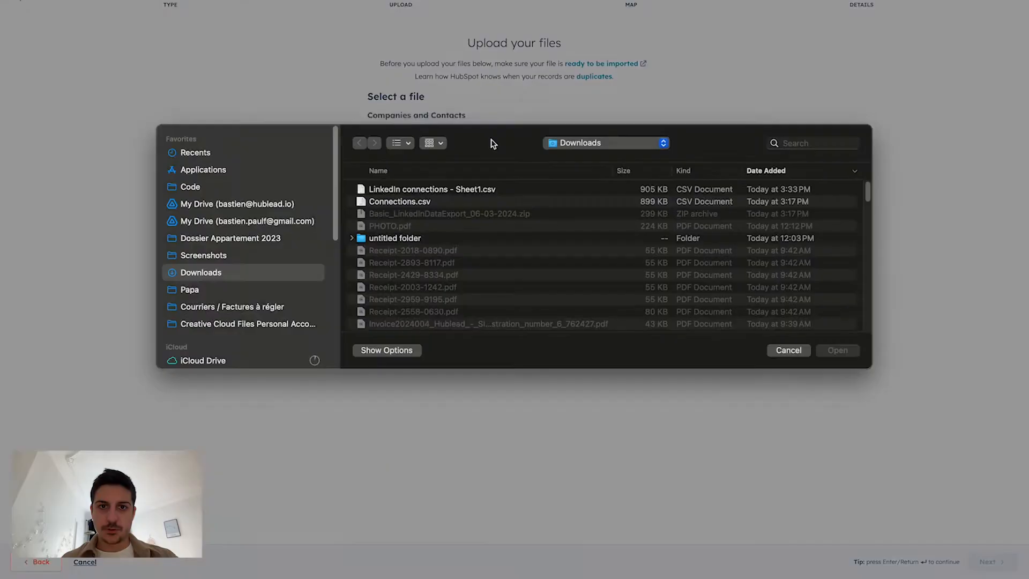
Step: Upload 'LinkedIn connections - Sheet1.csv' and continue to column mapping
left_click(431, 194)
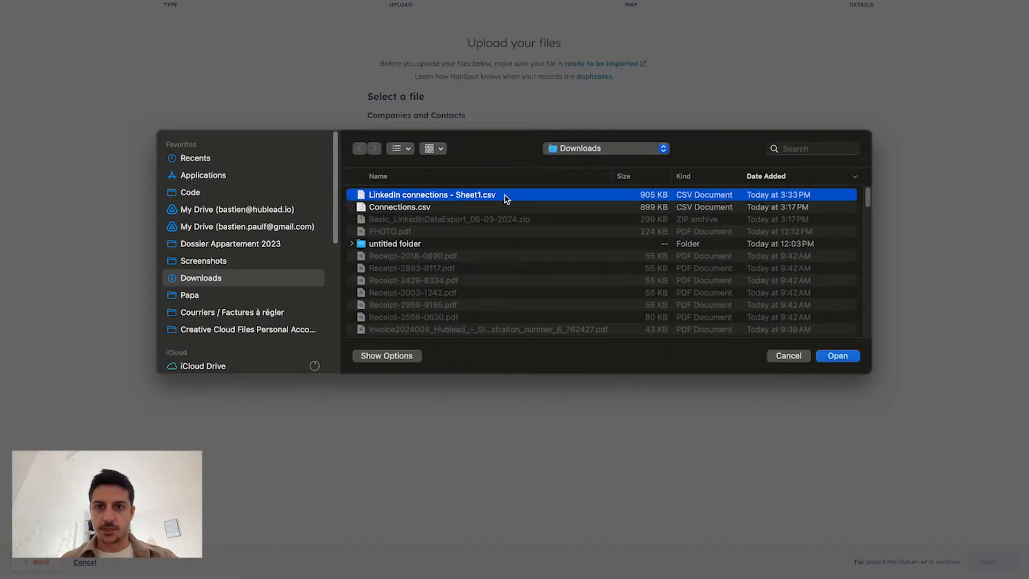
left_click(838, 355)
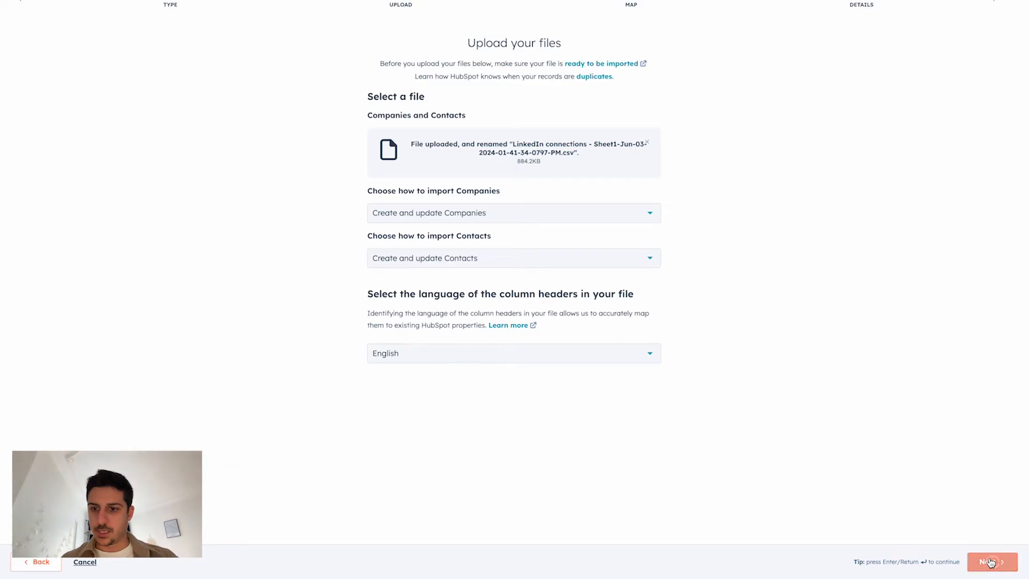
left_click(993, 562)
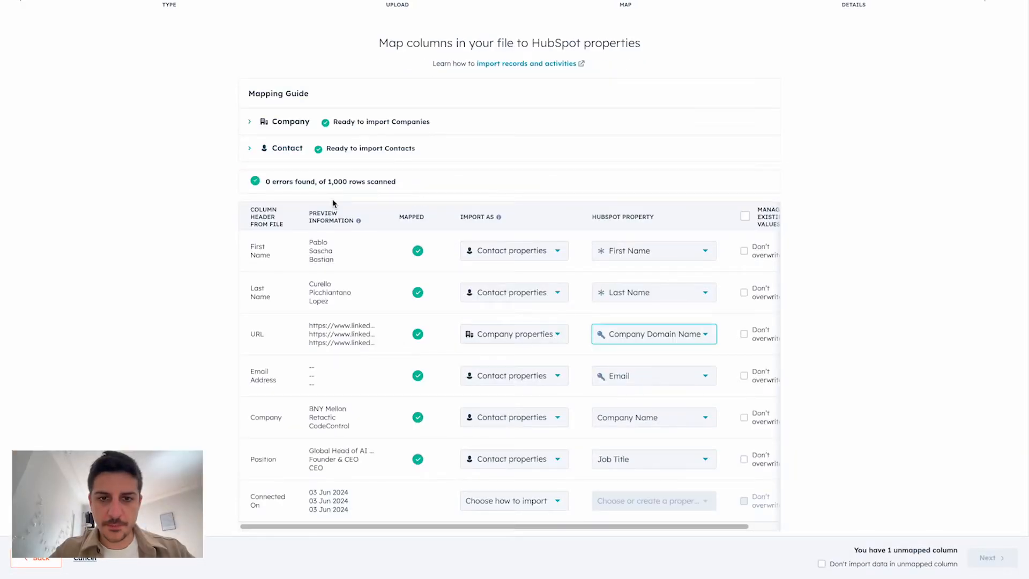
mouse_move(578, 303)
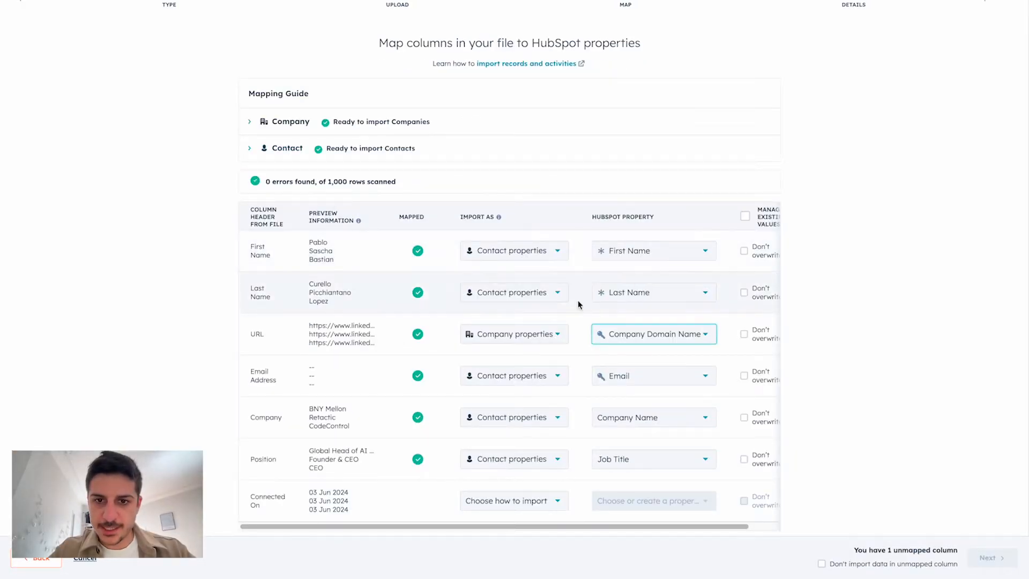
Step: Map the URL column to the contact property 'Linkedin profile url (Hublead)'
left_click(514, 334)
type("linkedin")
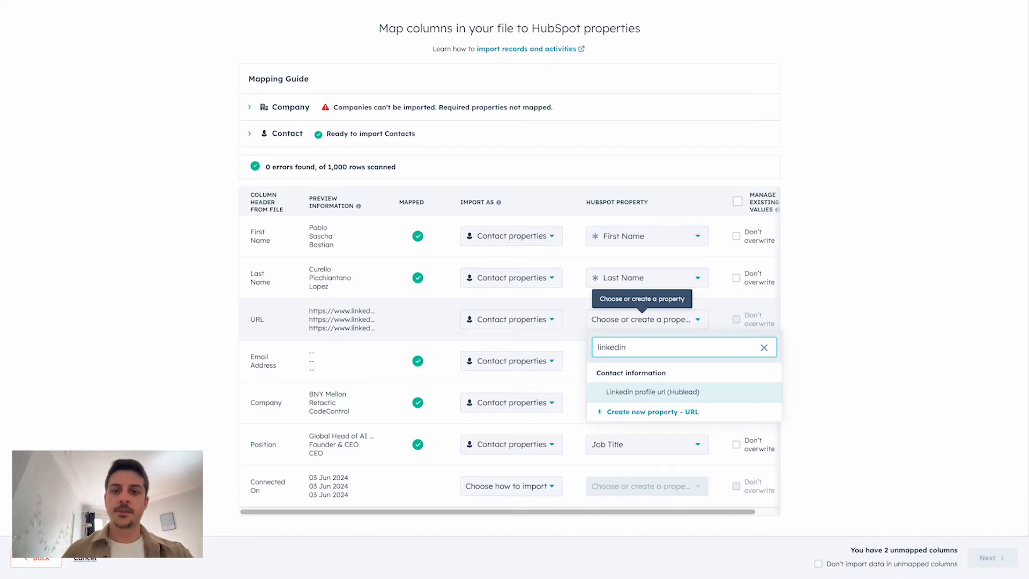
left_click(651, 392)
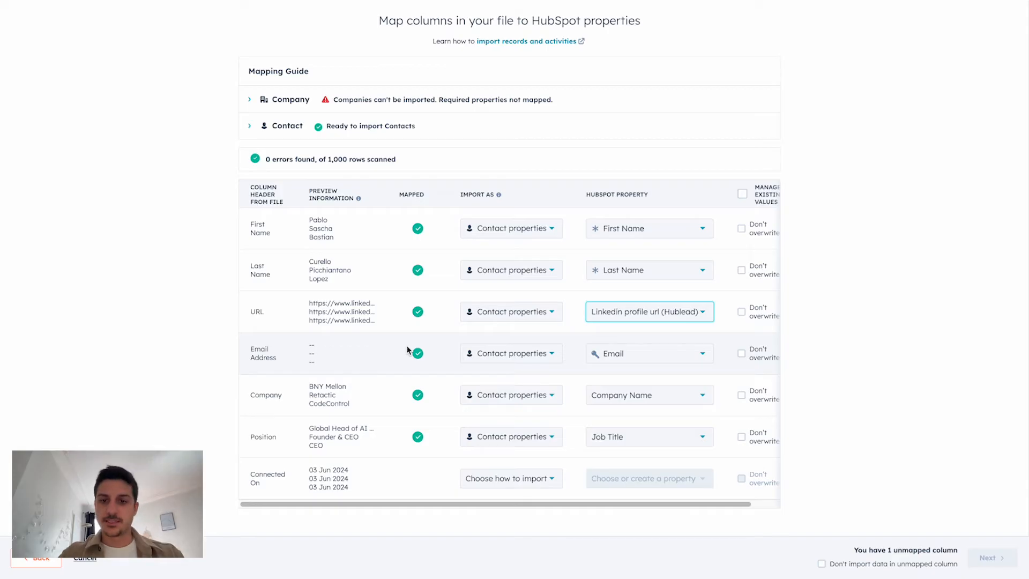
mouse_move(408, 356)
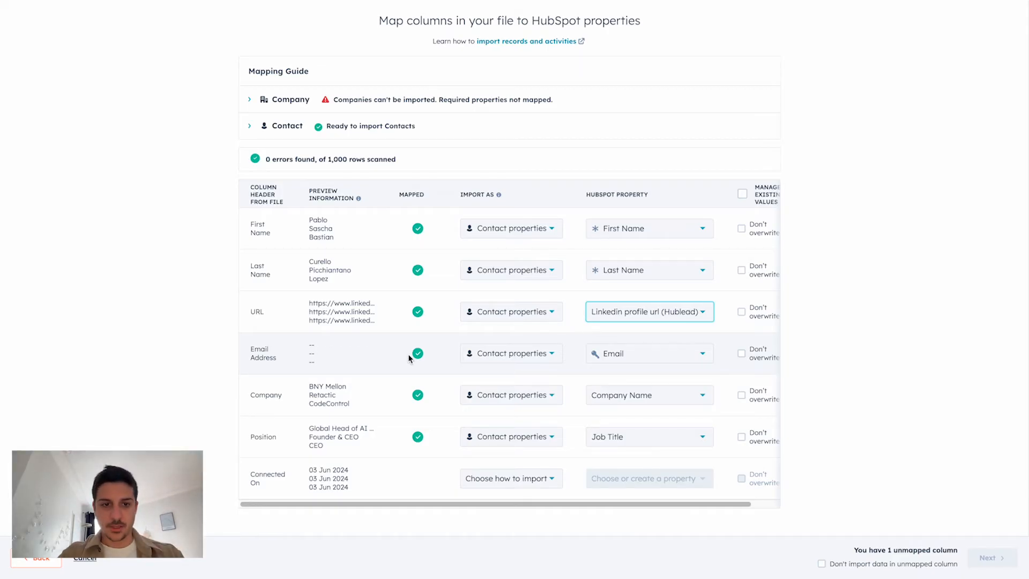
left_click(510, 394)
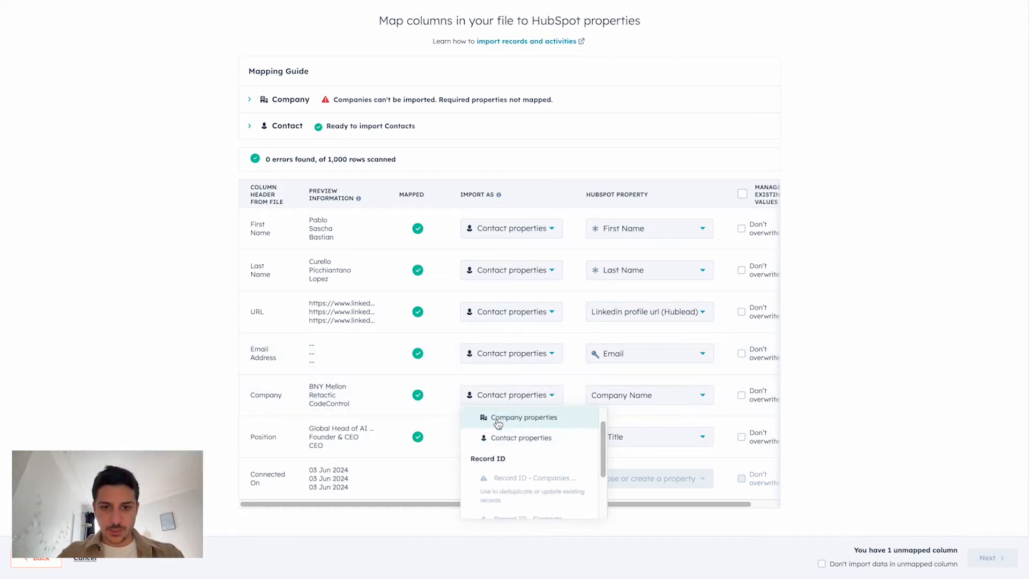
Step: Map Company to Company name and set Connected On to Don't import column
type("comap")
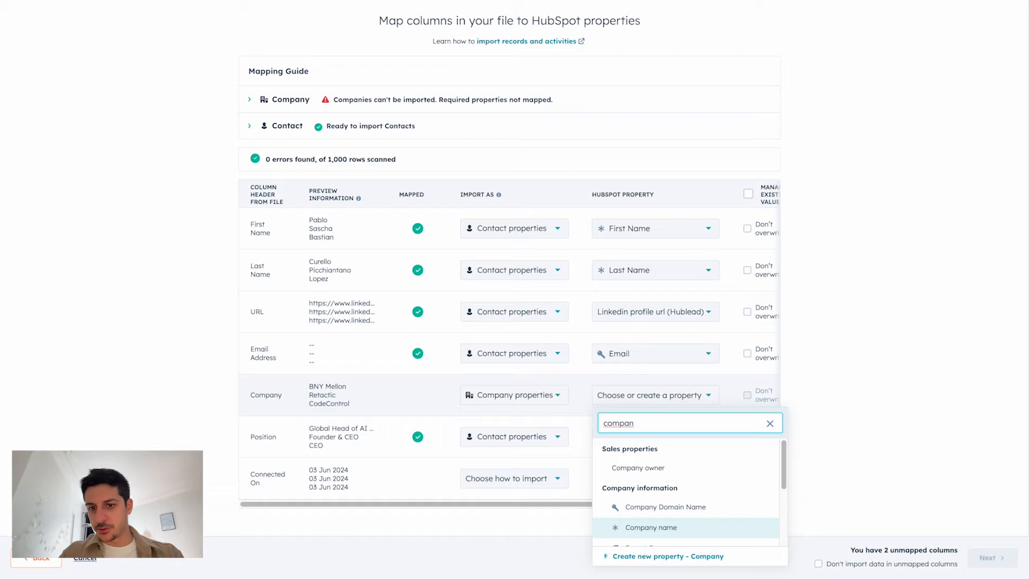
left_click(650, 528)
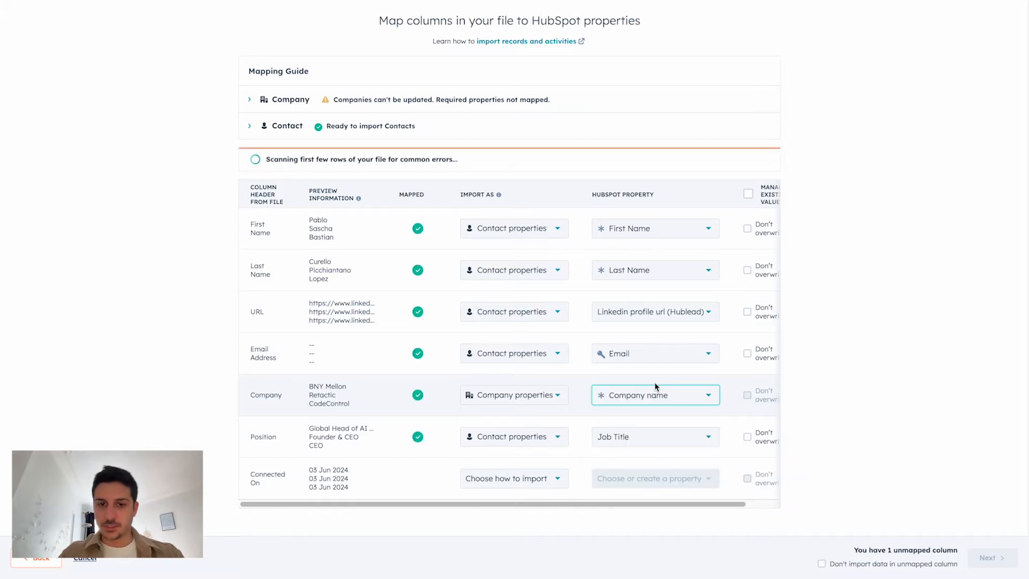
left_click(514, 353)
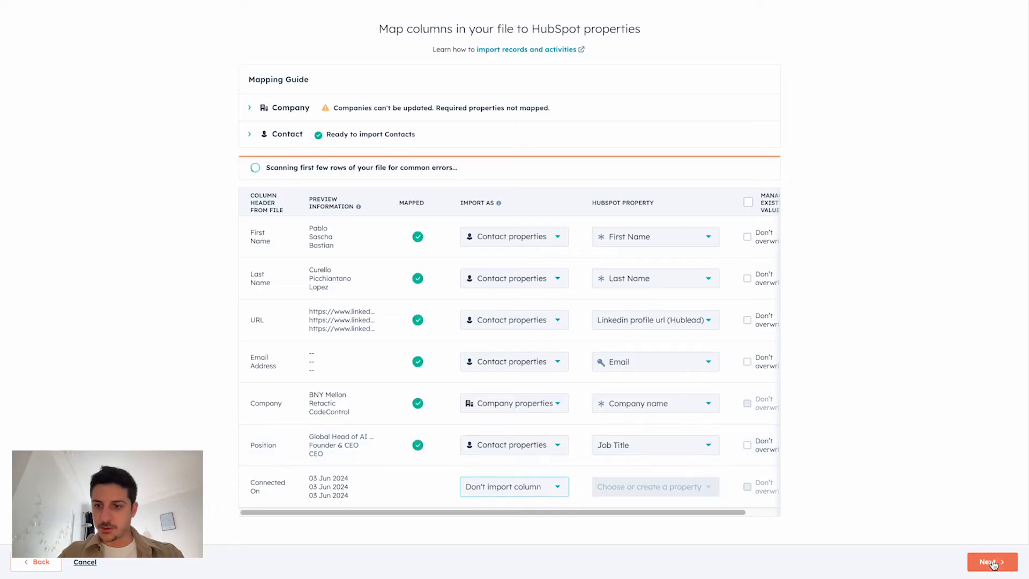
Step: Finish and submit the LinkedIn connections import
left_click(990, 562)
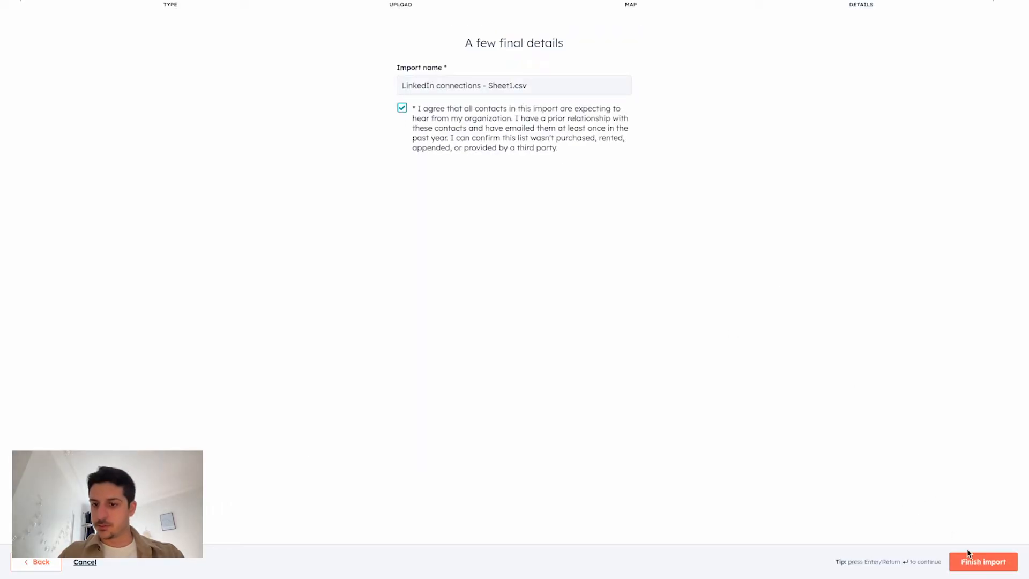
left_click(983, 561)
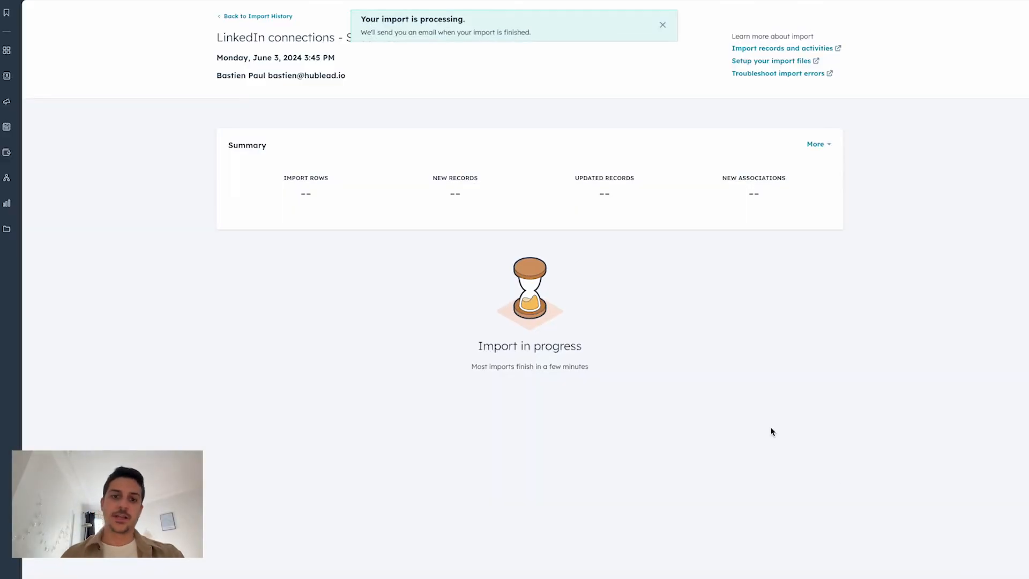
Step: Dismiss the import-processing toast and show the CRM record types menu
left_click(662, 24)
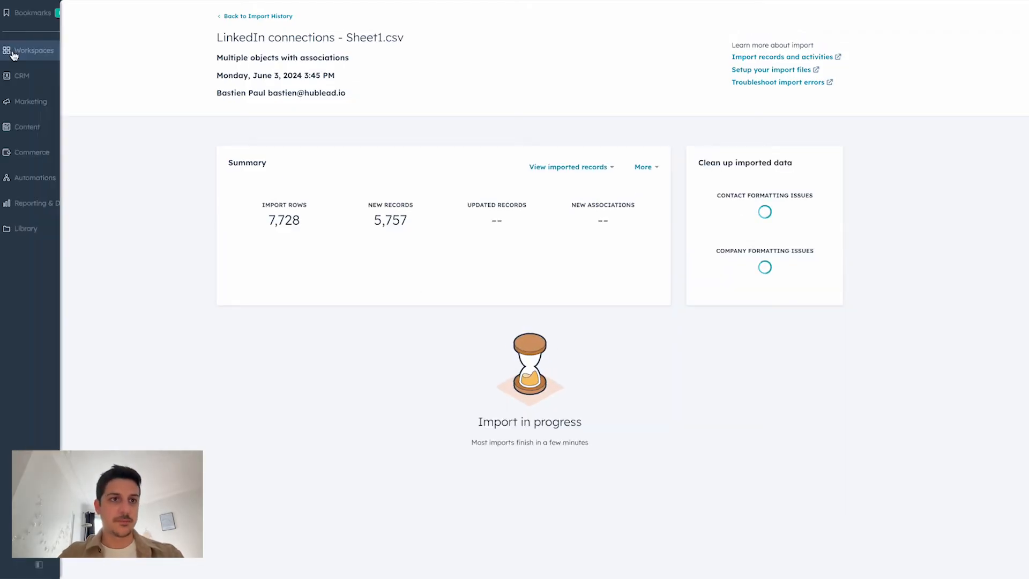
left_click(22, 75)
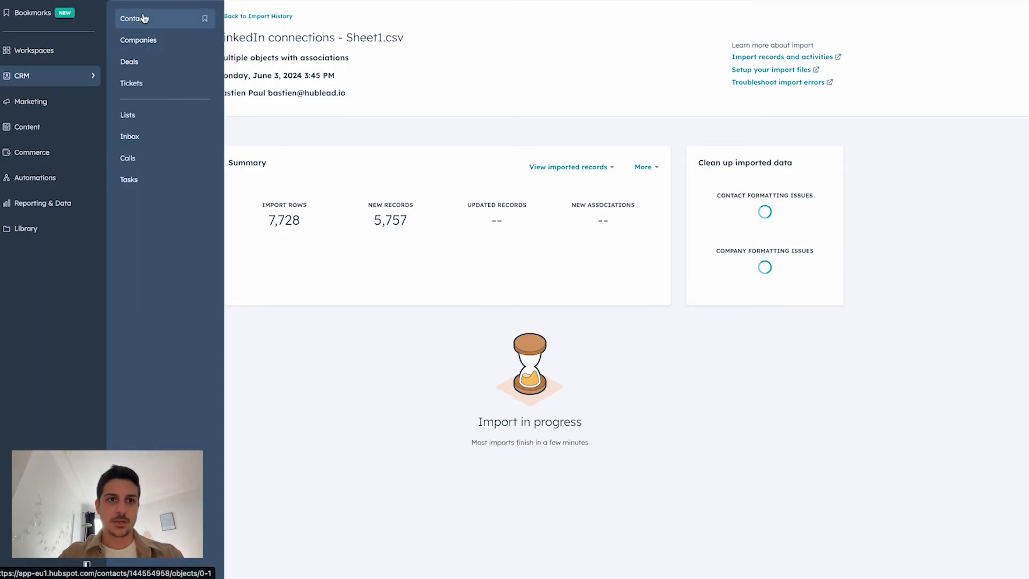
Step: Keep 'Linkedin profile url (Hublead)' shown on the first contact's About card and save
left_click(132, 18)
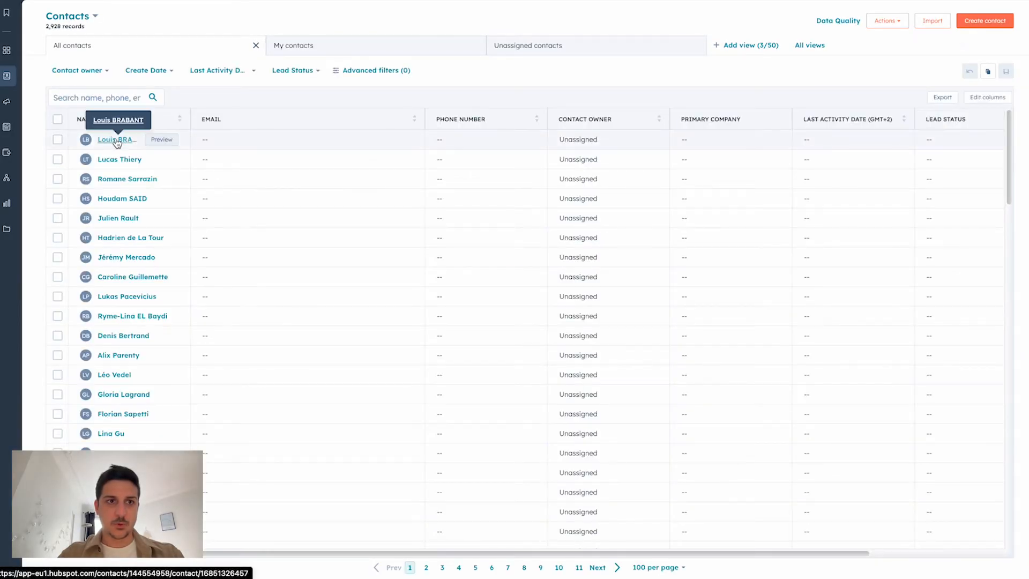
left_click(116, 139)
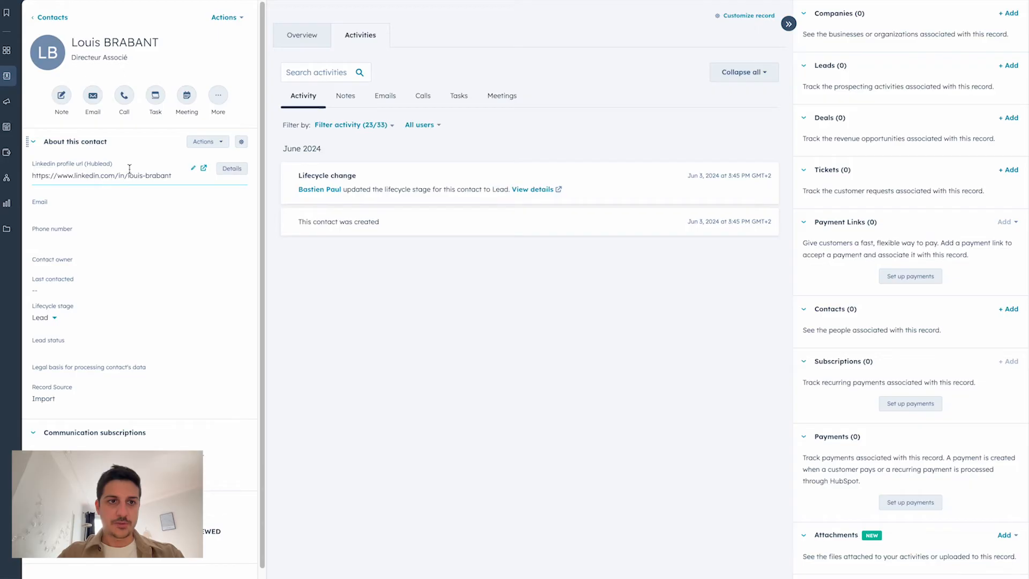
left_click(206, 141)
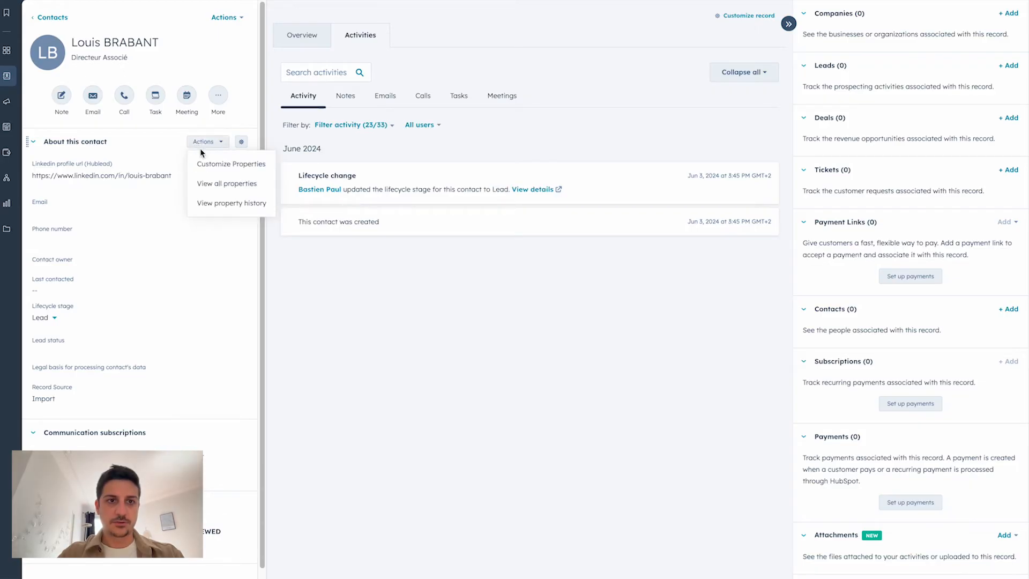
mouse_move(231, 163)
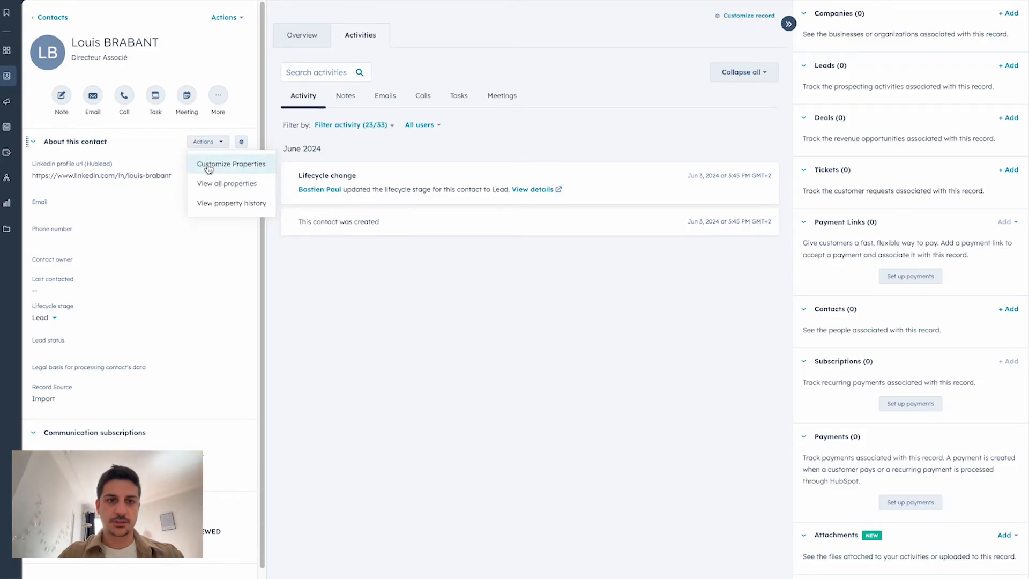
left_click(231, 163)
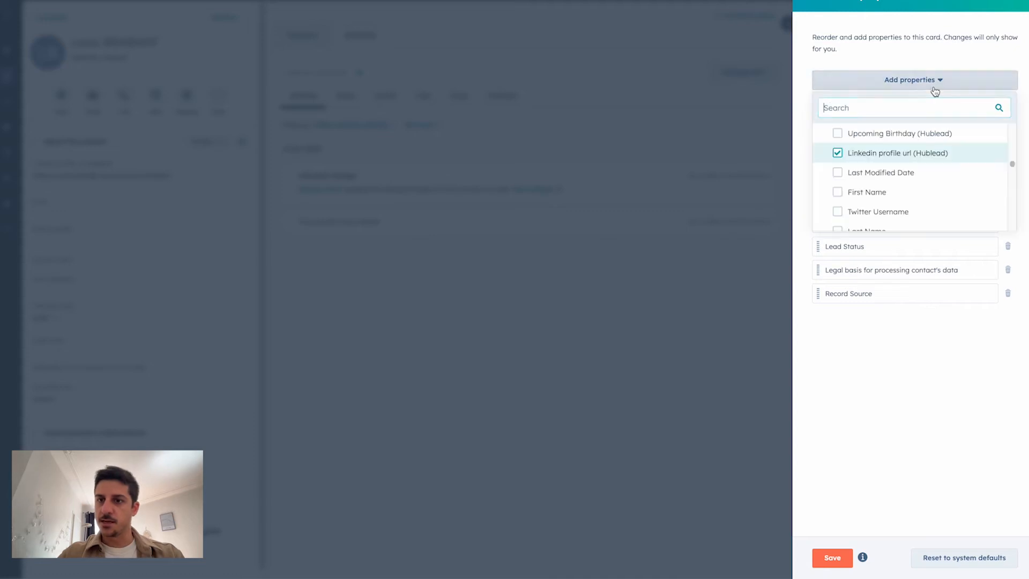
type("linkedin")
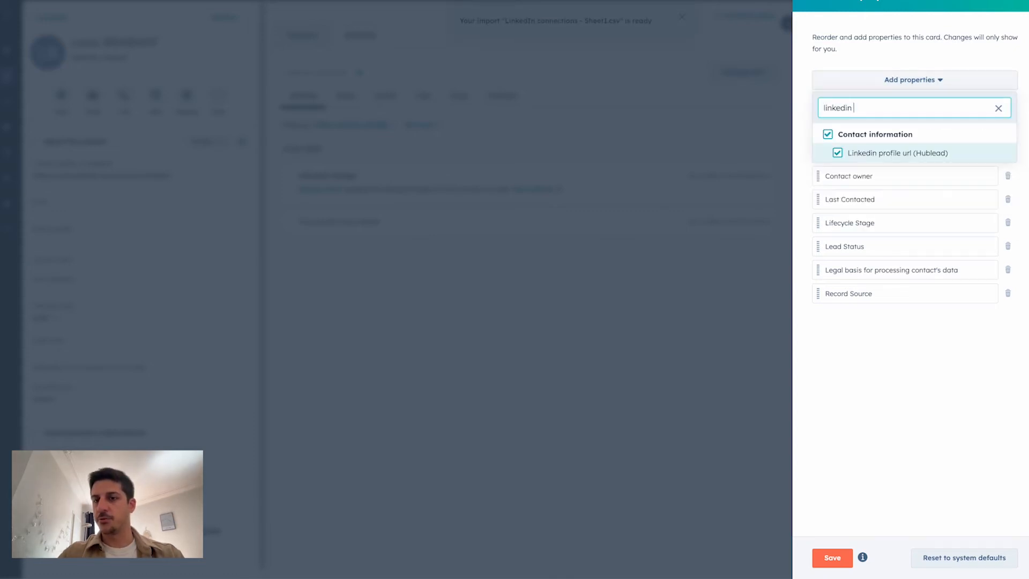
left_click(832, 558)
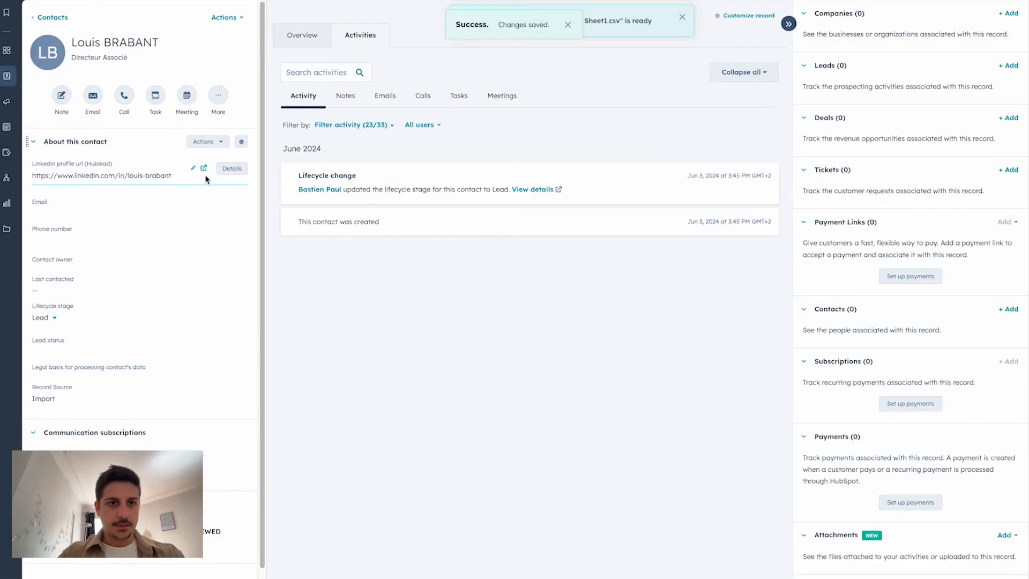
Step: Follow the contact's saved LinkedIn profile URL to their LinkedIn page
left_click(204, 169)
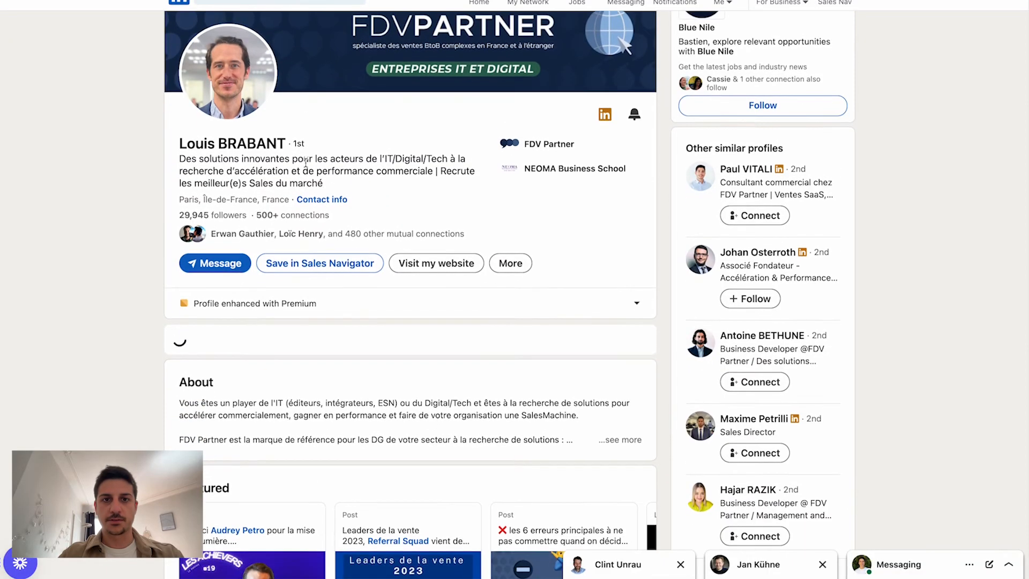
Step: Enrich the contact via the Hublead card and confirm the found email as primary
scroll("down", 3)
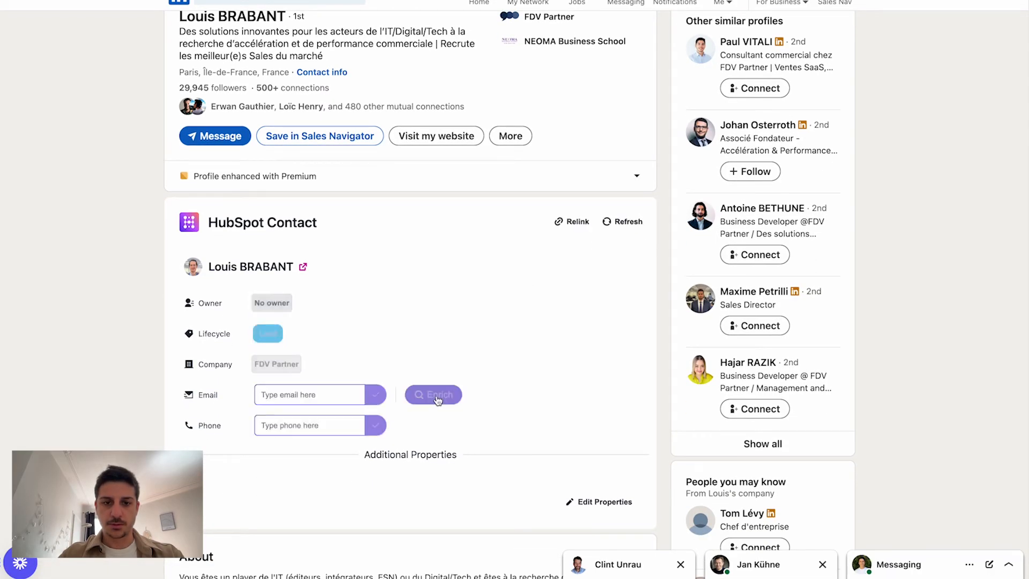
left_click(432, 394)
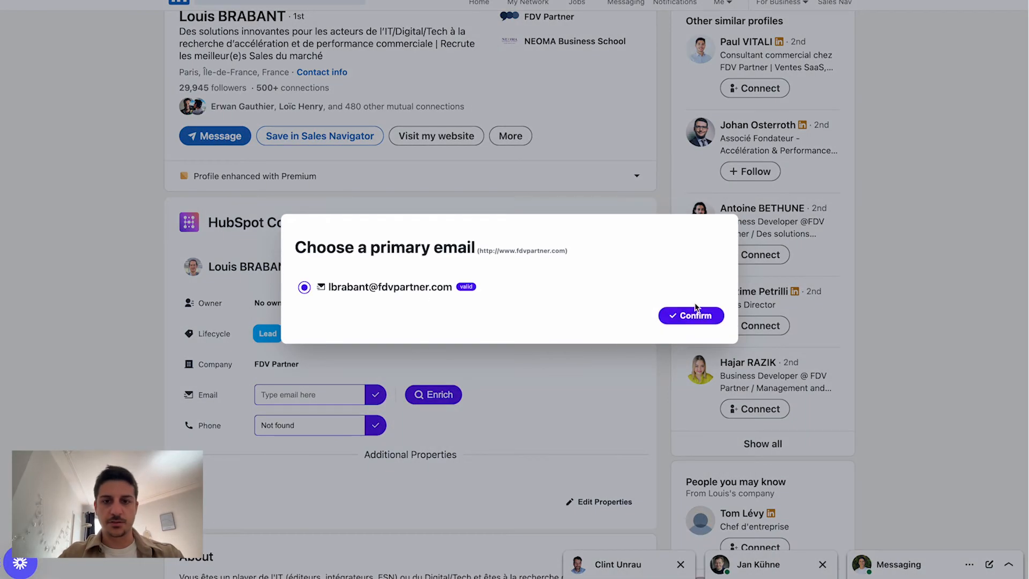
left_click(690, 315)
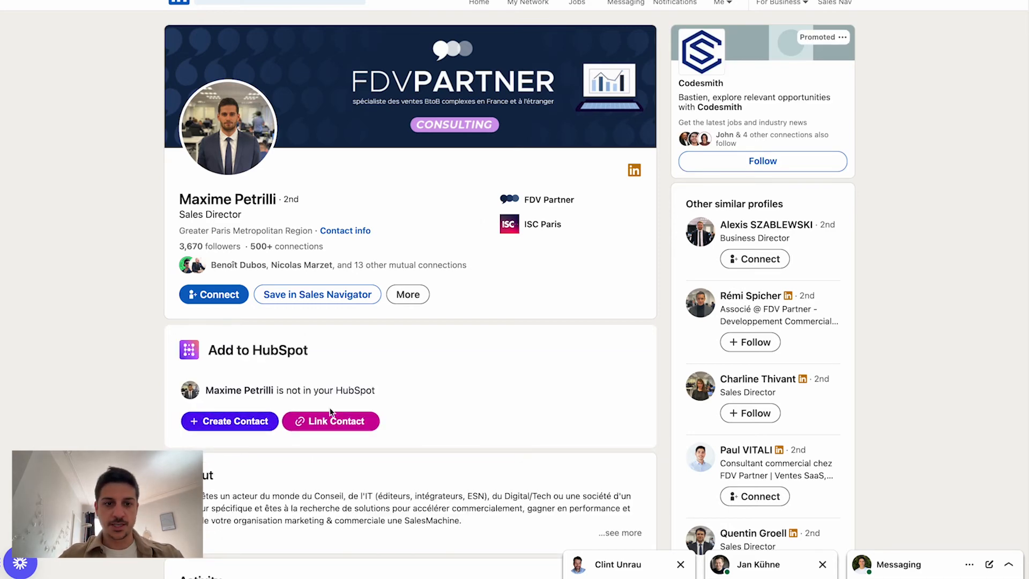
left_click(331, 421)
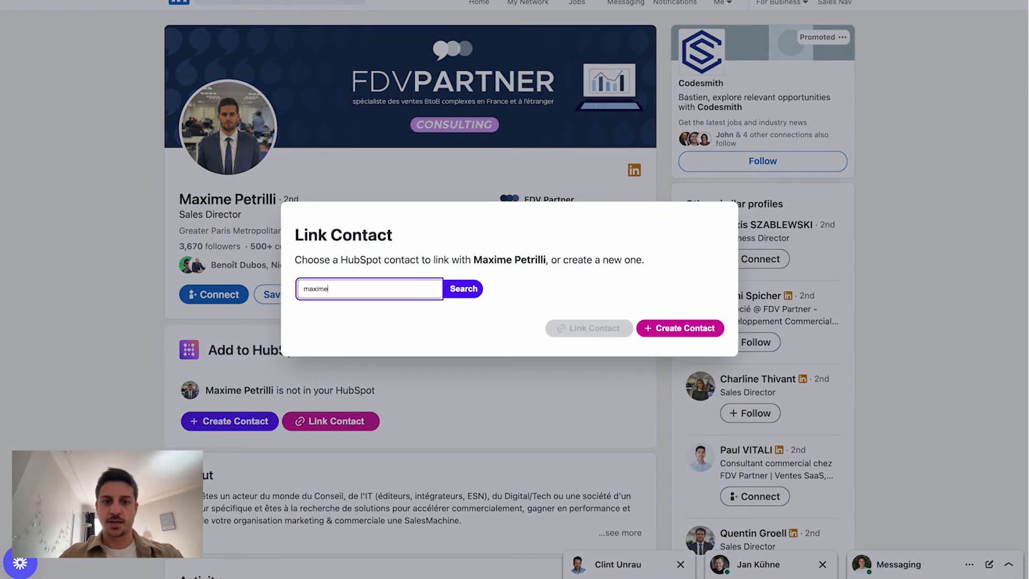
left_click(463, 289)
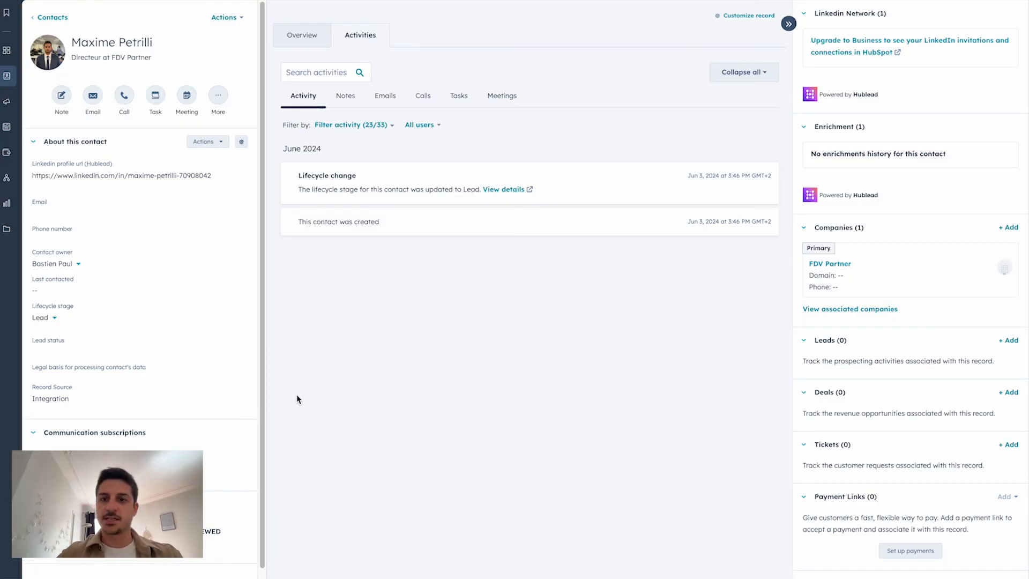
left_click(830, 264)
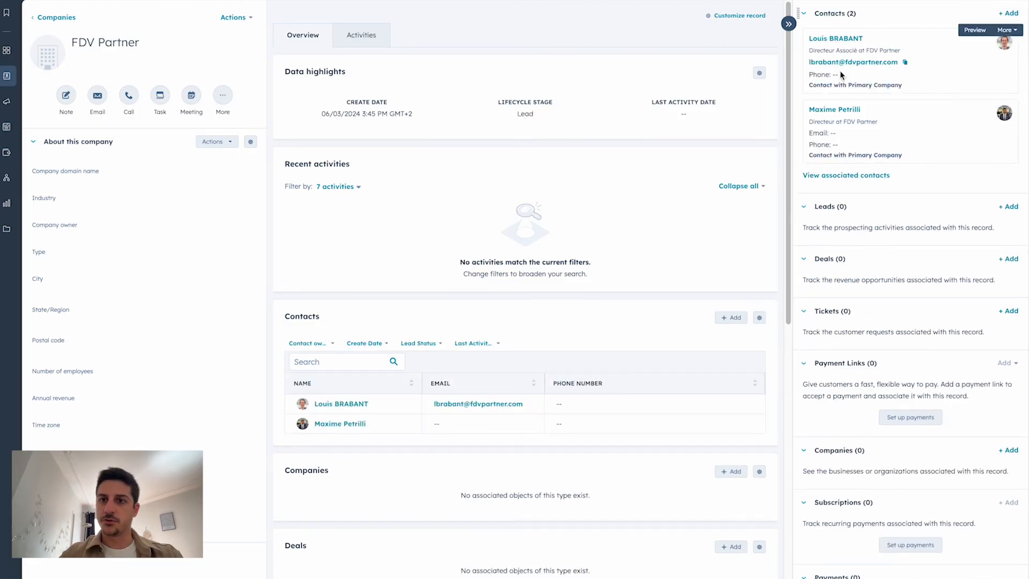
mouse_move(448, 333)
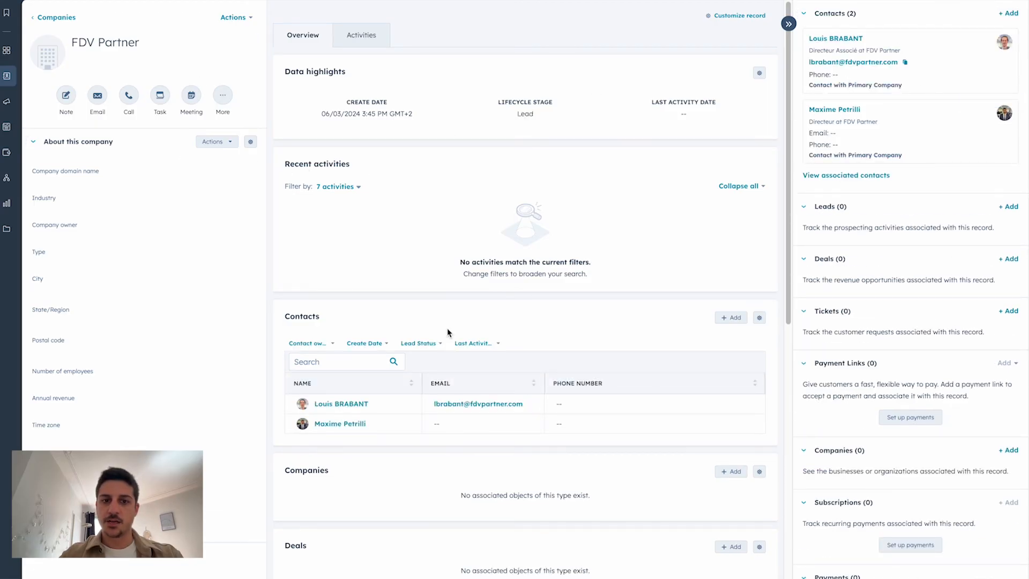
left_click(362, 34)
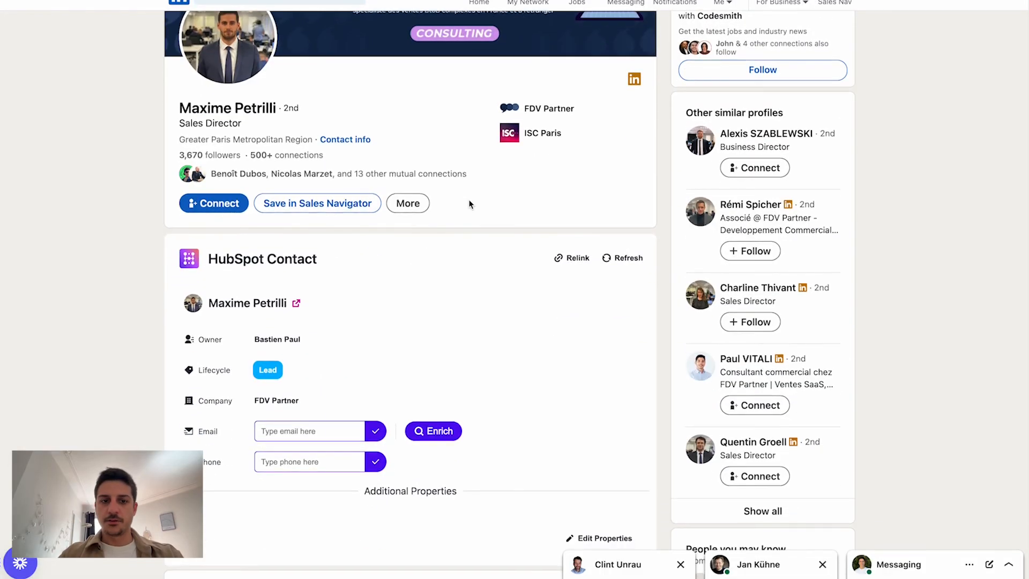
scroll("down", 3)
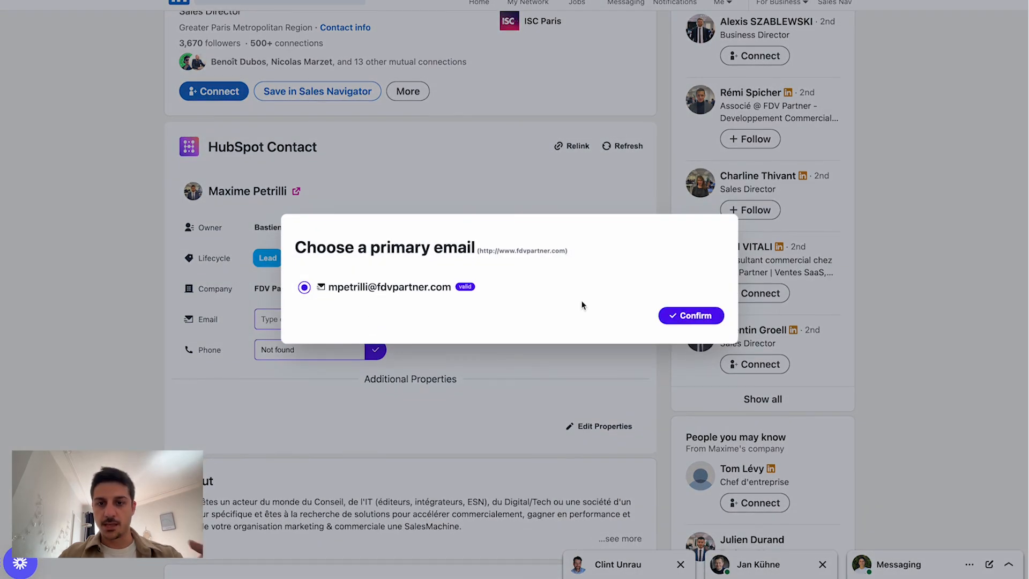
left_click(691, 315)
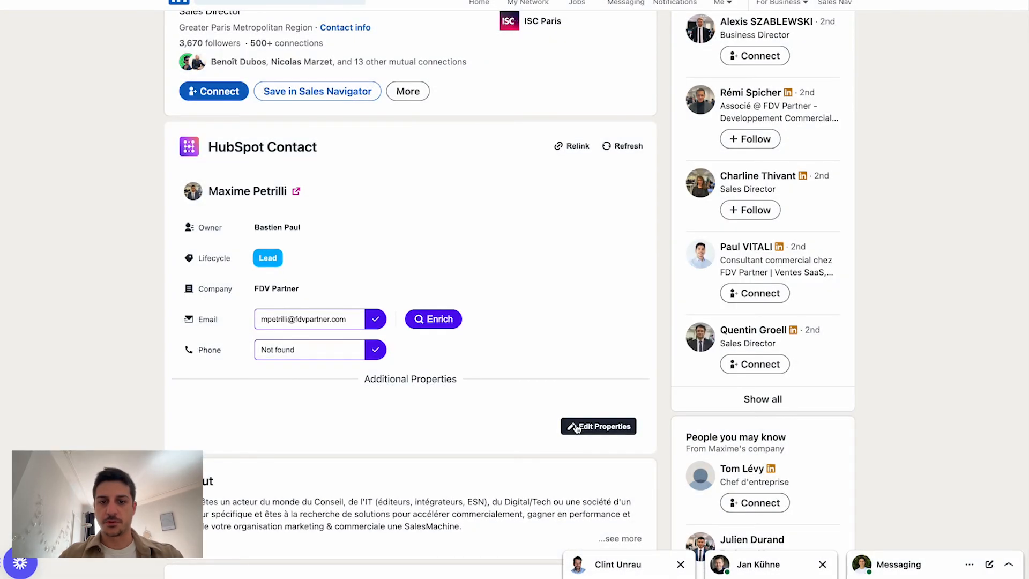
Step: Add the Lead Status property to the contact's additional HubSpot properties and save
left_click(597, 426)
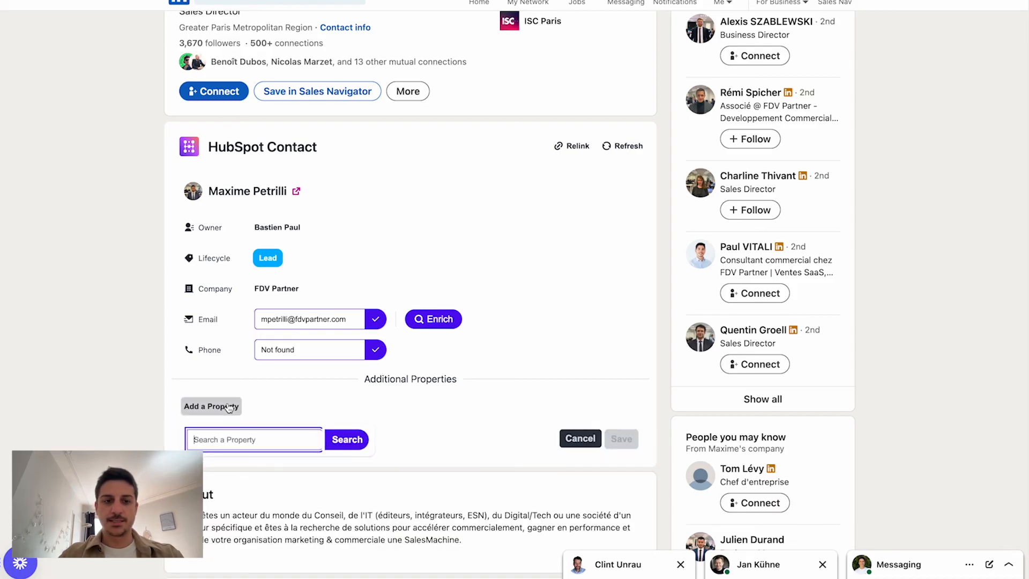
type("import")
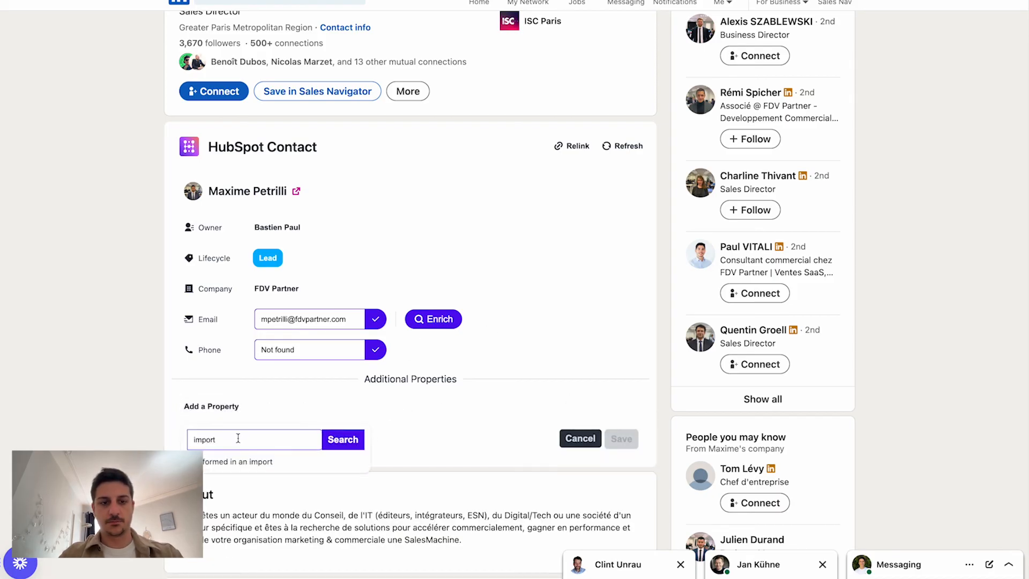
type("lead sta")
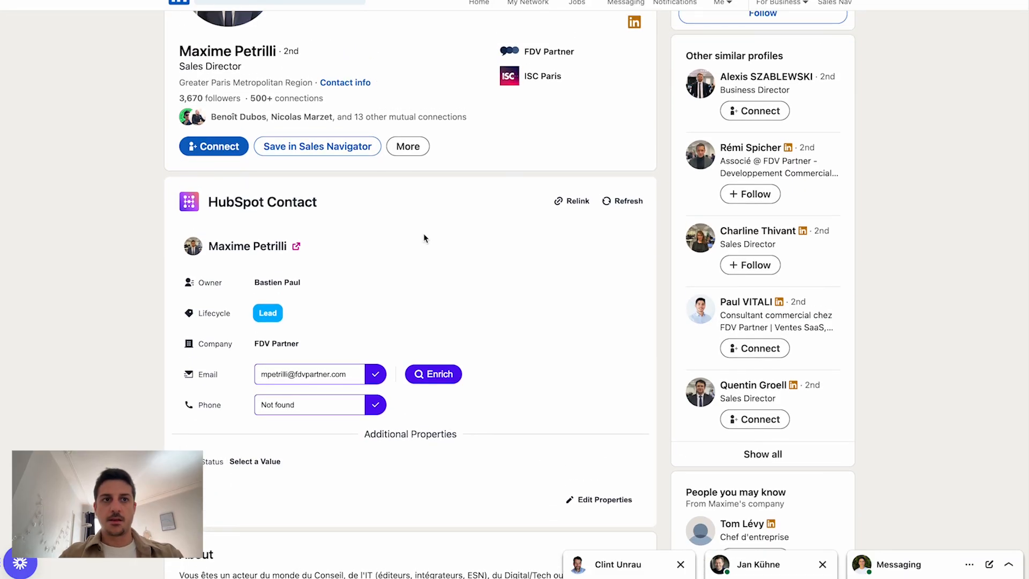
scroll("down", 3)
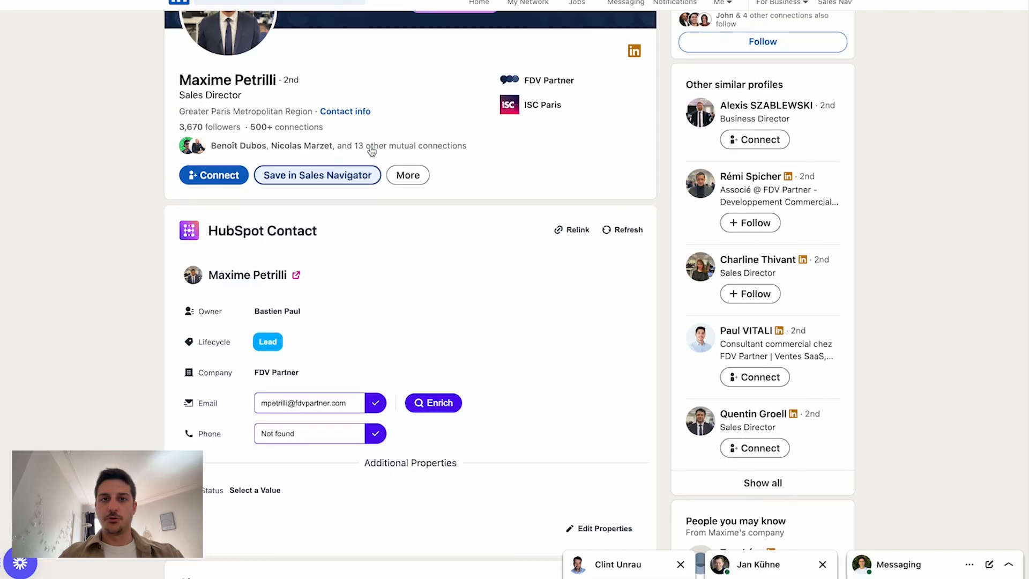